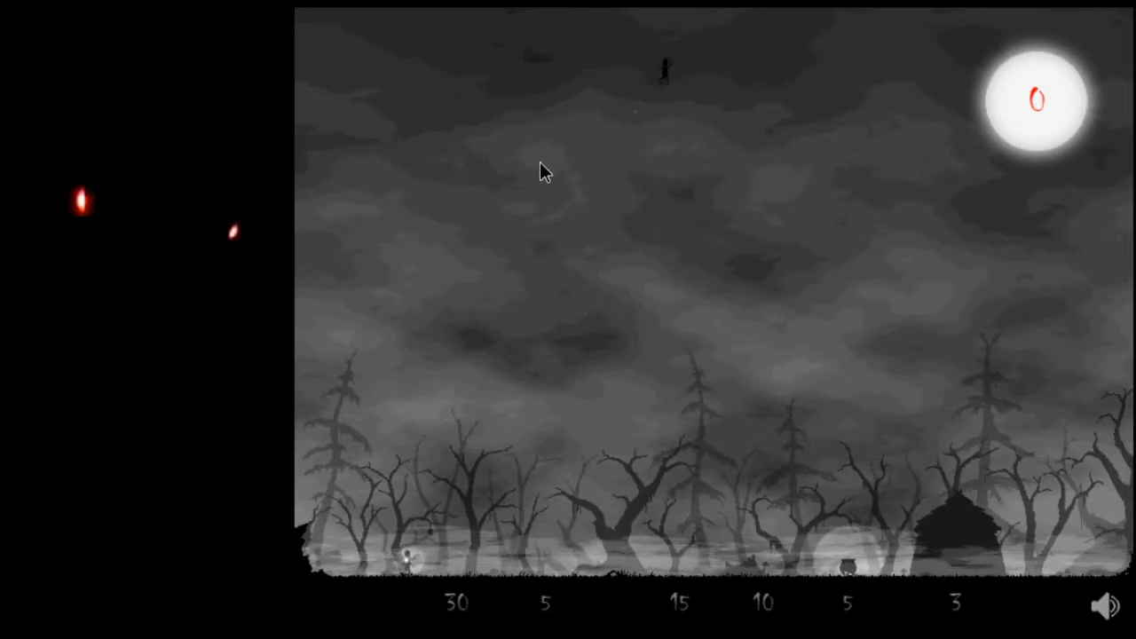
pyautogui.moveTo(719, 47)
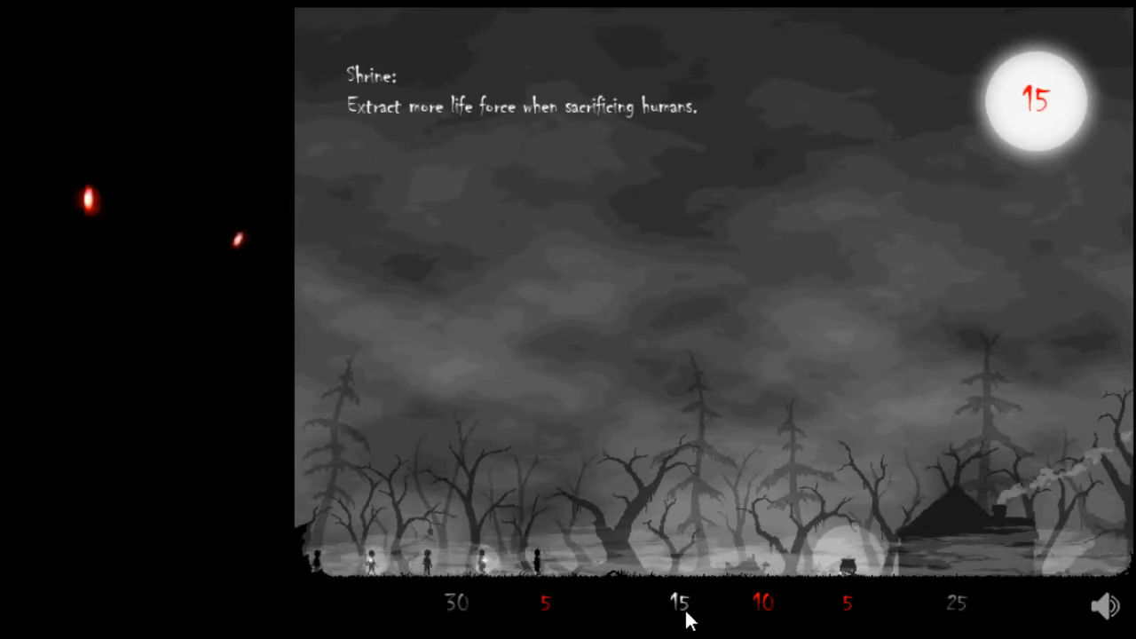
# Buy the Shrine for 15 souls, dropping the soul counter to 0.
pyautogui.click(683, 604)
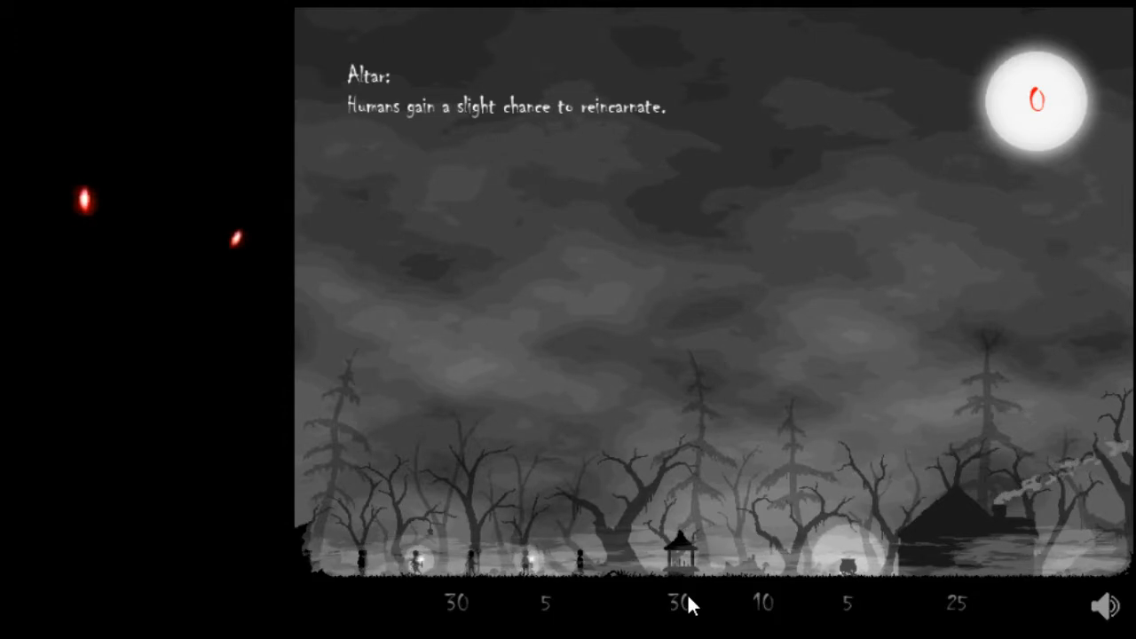
pyautogui.moveTo(458, 604)
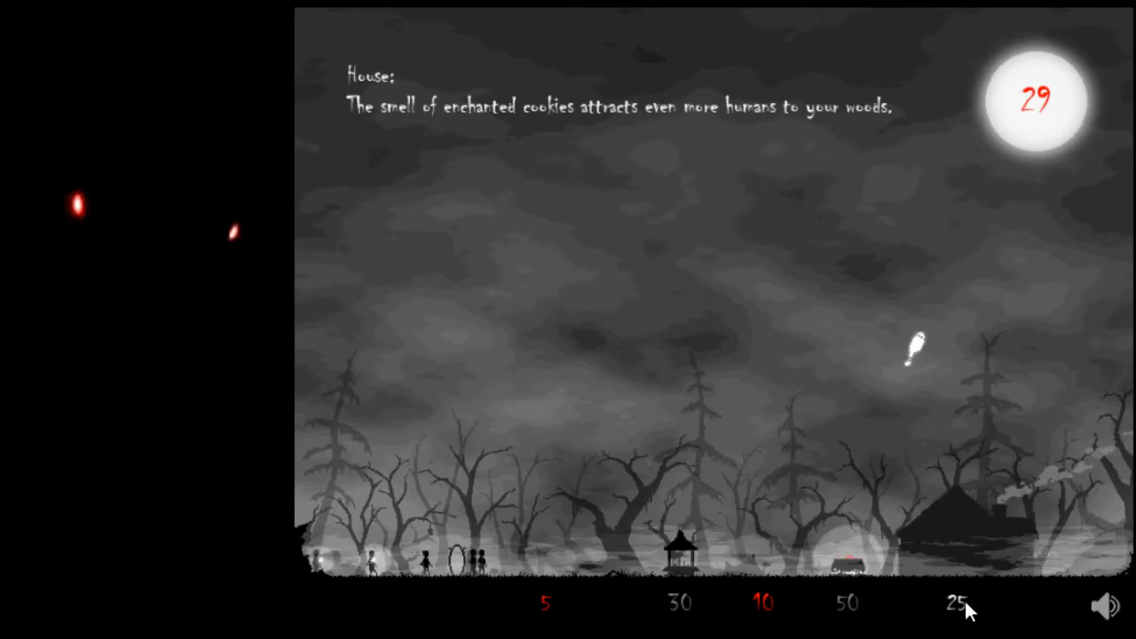
# Upgrade the House for 25 souls, then spend 50 souls on Eye of Newt for the cauldron.
pyautogui.click(954, 604)
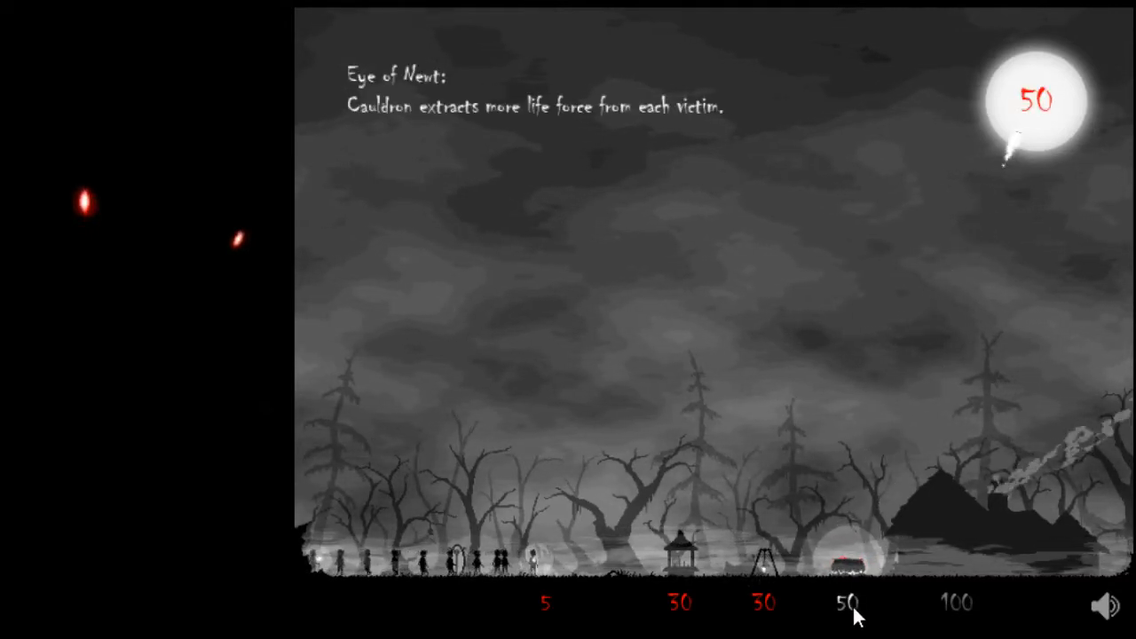
pyautogui.click(849, 604)
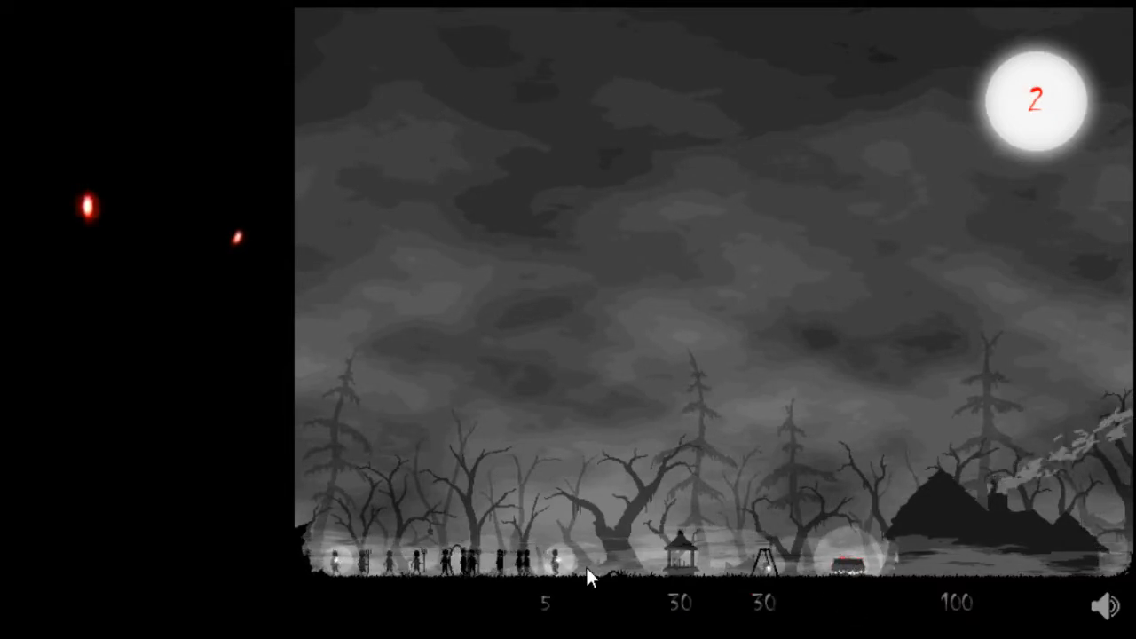